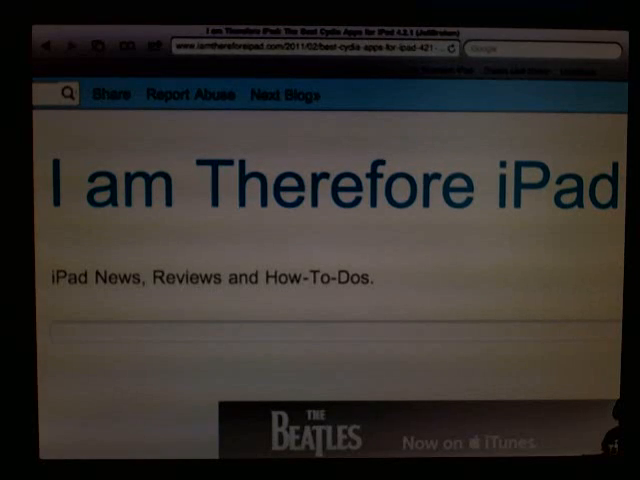
# Step: Scroll through the Best Cydia Apps article to reach the Multifl0w section
pyautogui.scroll(-3)
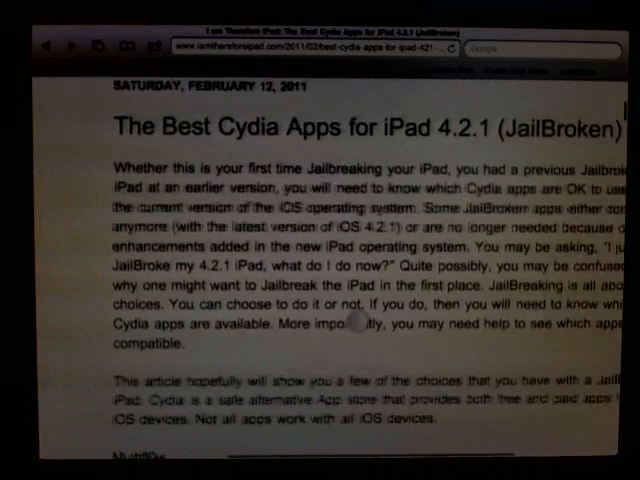
pyautogui.scroll(3)
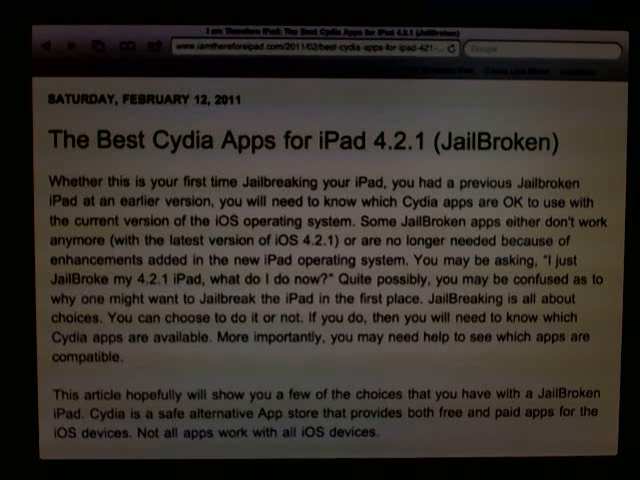
pyautogui.scroll(-3)
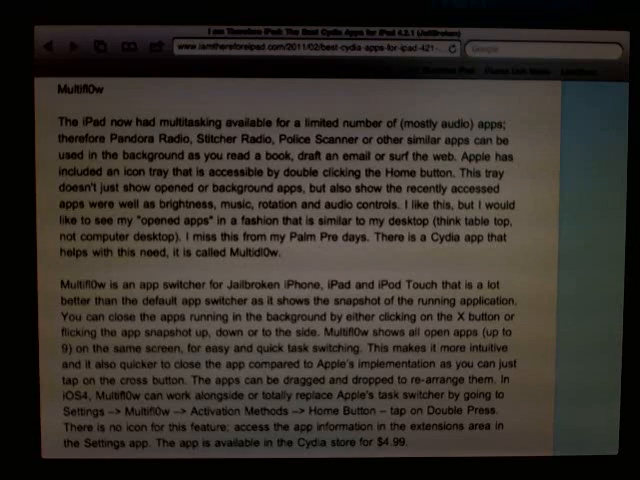
pyautogui.scroll(3)
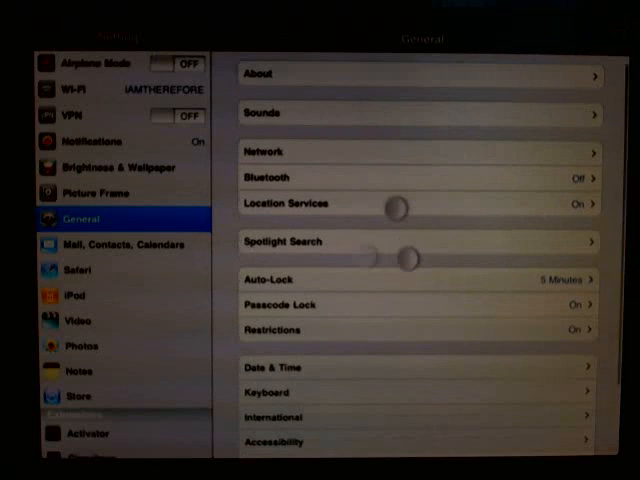
# Step: In Extensions > Multifl0w, change Switcher style from Cards to Exposé, then return home
pyautogui.scroll(-3)
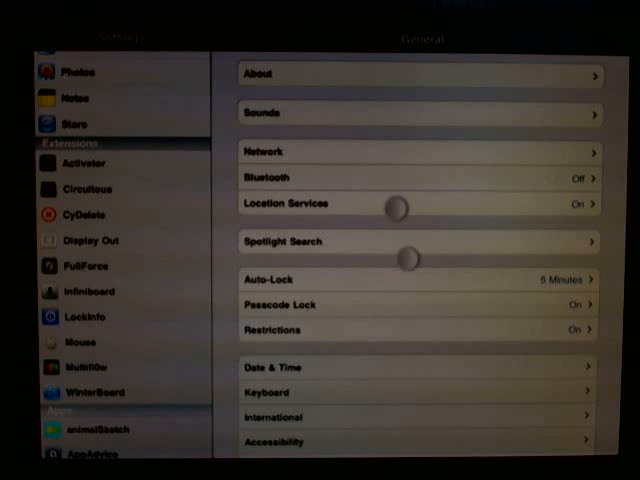
pyautogui.click(90, 367)
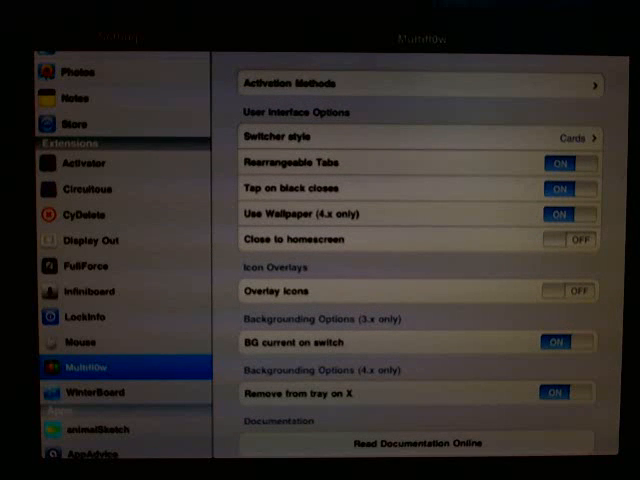
pyautogui.click(413, 137)
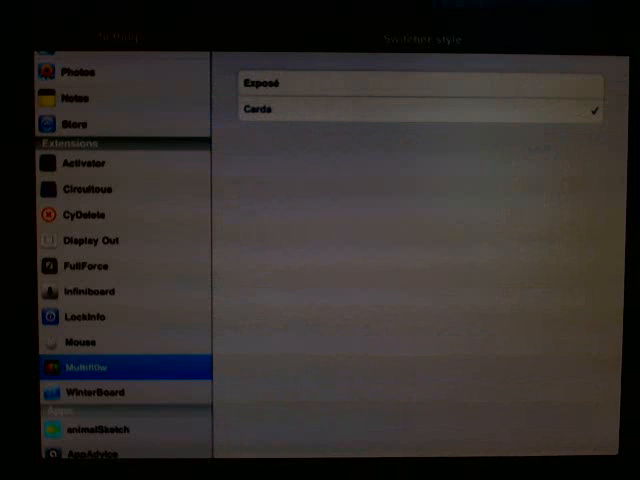
pyautogui.click(415, 83)
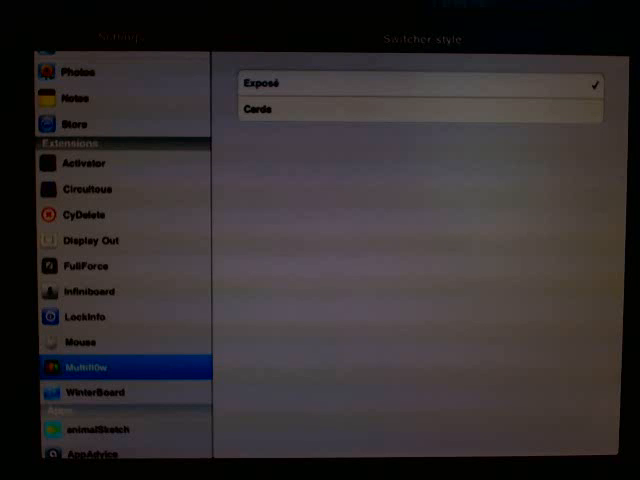
pyautogui.press('home')
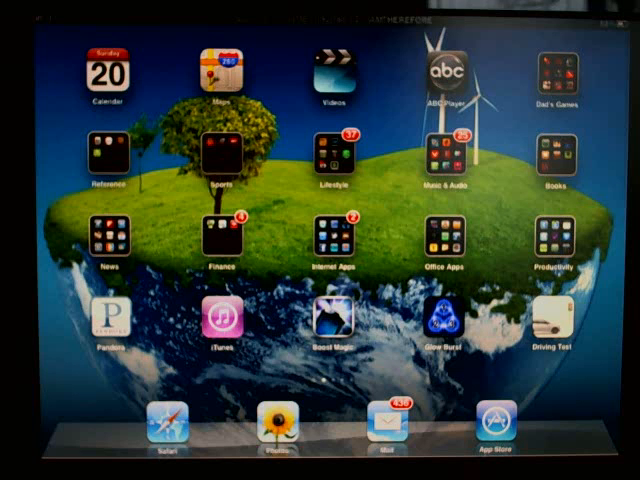
# Step: Return to Safari and bring the article's Multifl0w section back into view
pyautogui.click(291, 430)
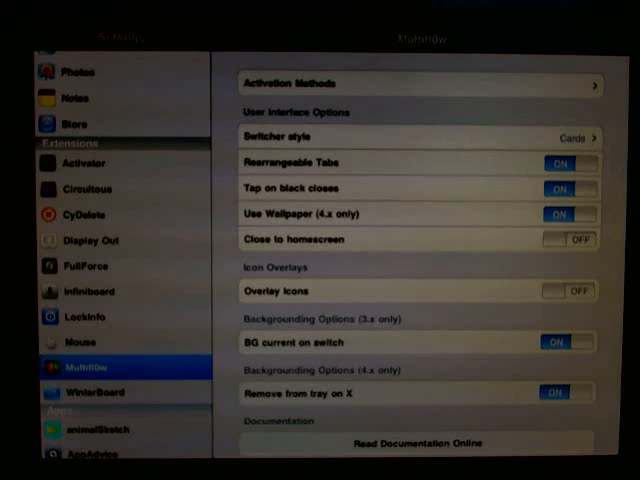
pyautogui.scroll(-3)
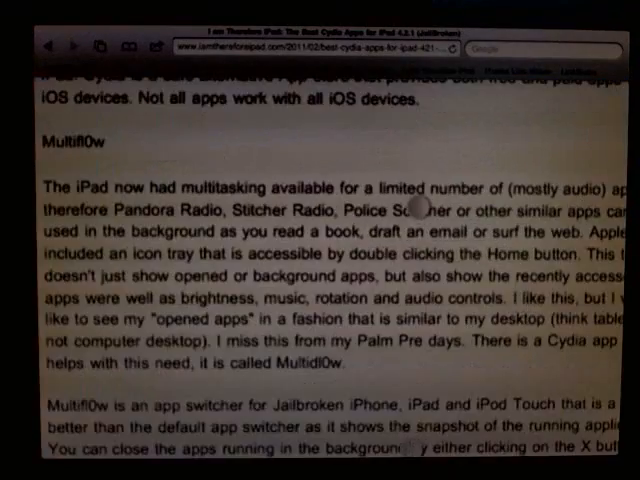
pyautogui.scroll(-3)
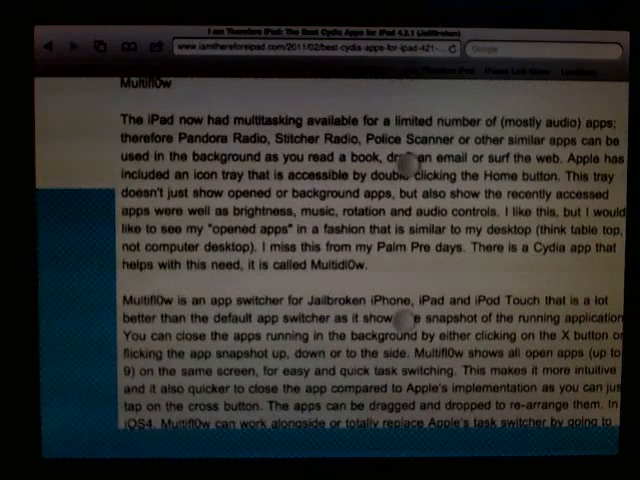
pyautogui.scroll(-3)
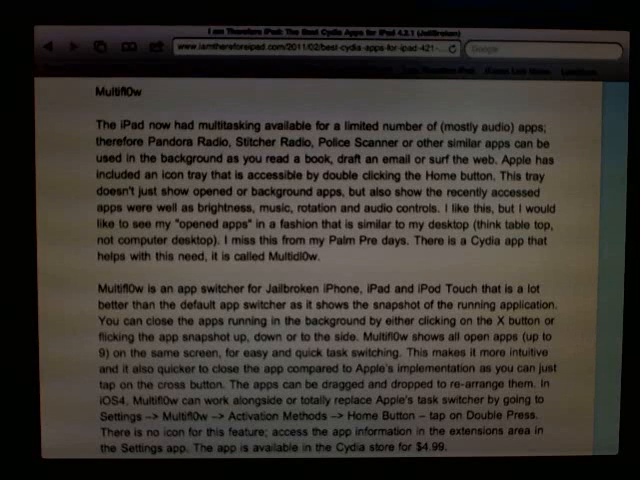
pyautogui.scroll(-3)
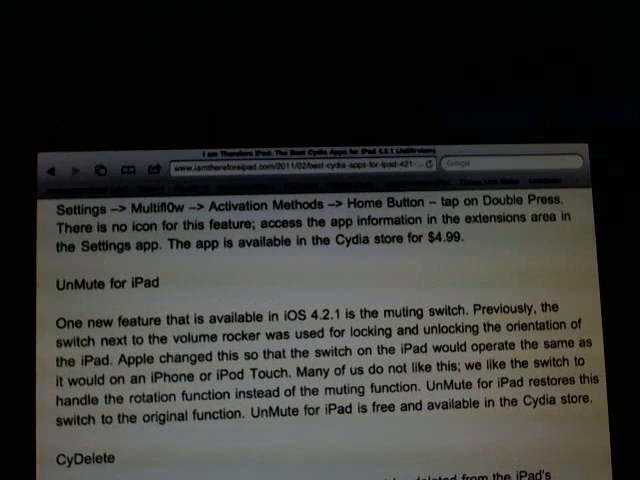
# Step: Scroll the article down to the UnMute for iPad and CyDelete descriptions
pyautogui.scroll(-3)
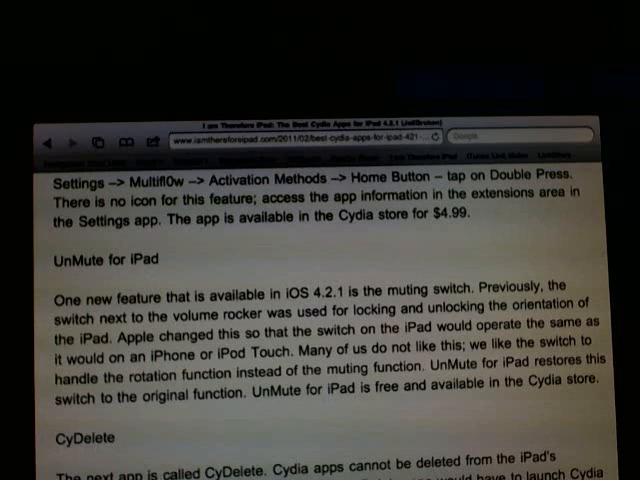
pyautogui.scroll(-3)
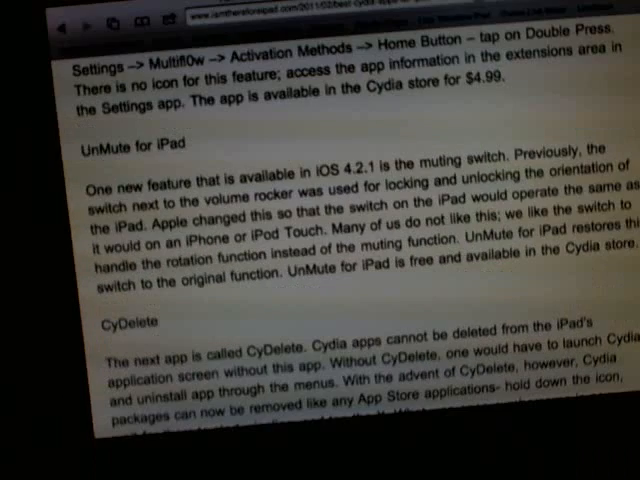
pyautogui.scroll(-3)
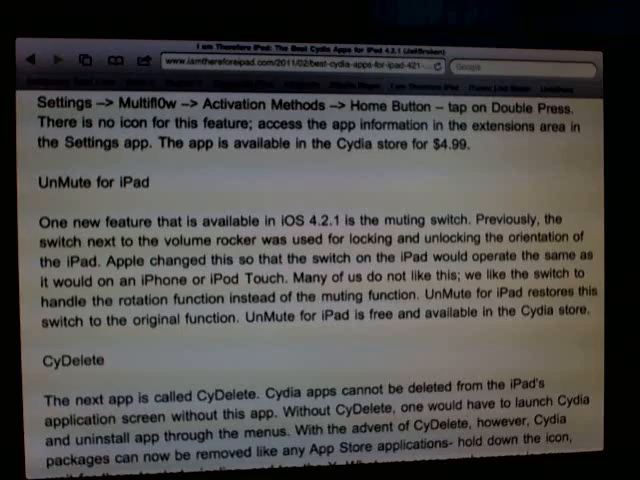
pyautogui.scroll(-3)
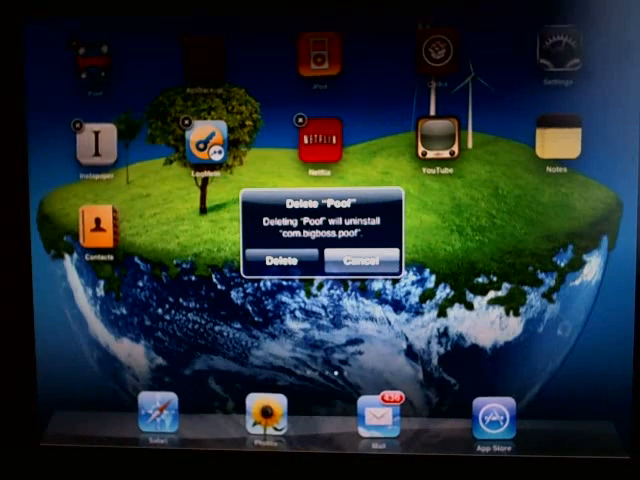
# Step: Confirm deleting the Poof app from the home screen alert
pyautogui.click(358, 261)
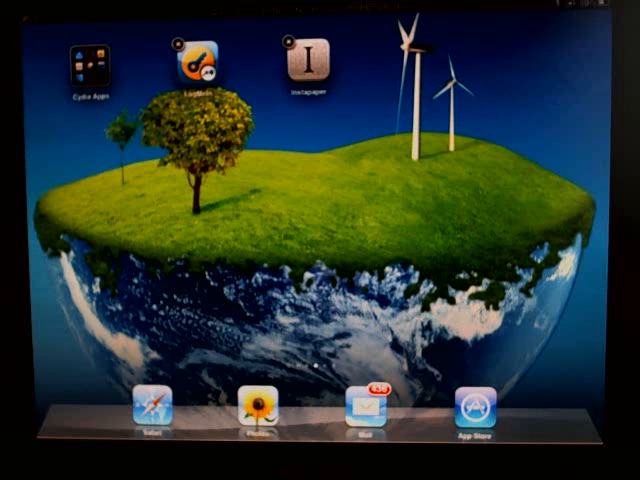
# Step: Swipe across home screen pages carrying the checked icons to the folders page
pyautogui.hscroll(-3)
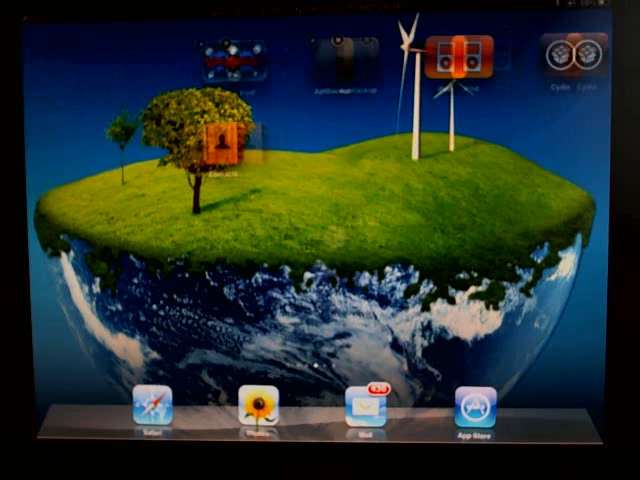
pyautogui.hscroll(-3)
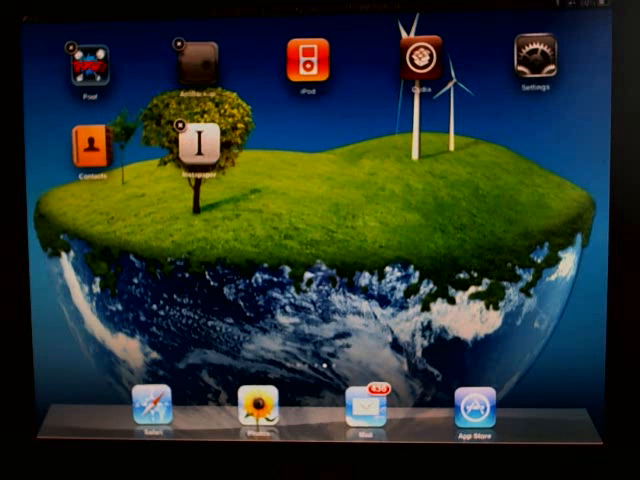
pyautogui.hscroll(-3)
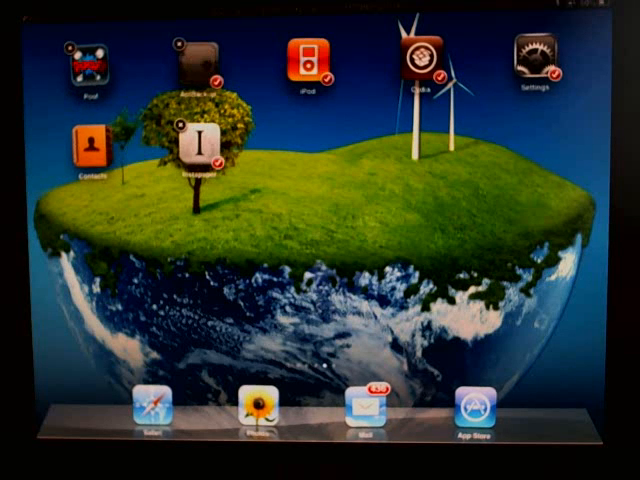
pyautogui.hscroll(-3)
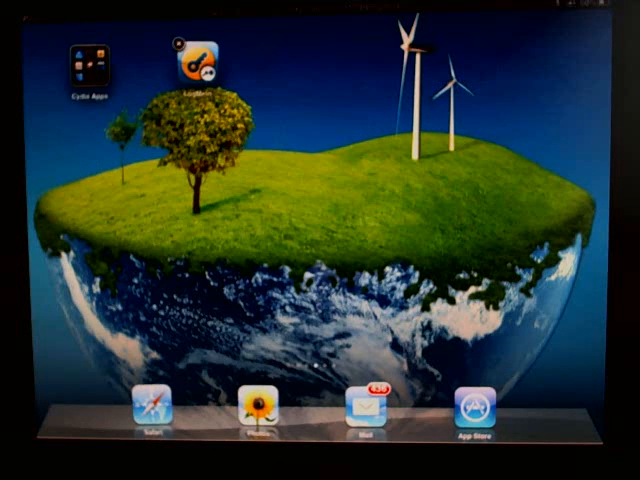
pyautogui.hscroll(-3)
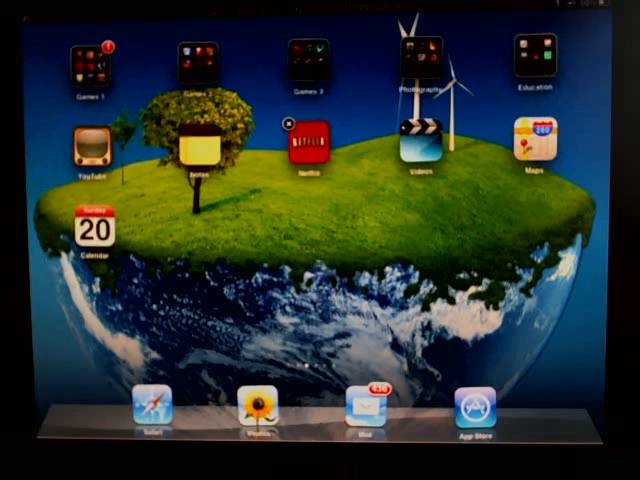
pyautogui.hscroll(-3)
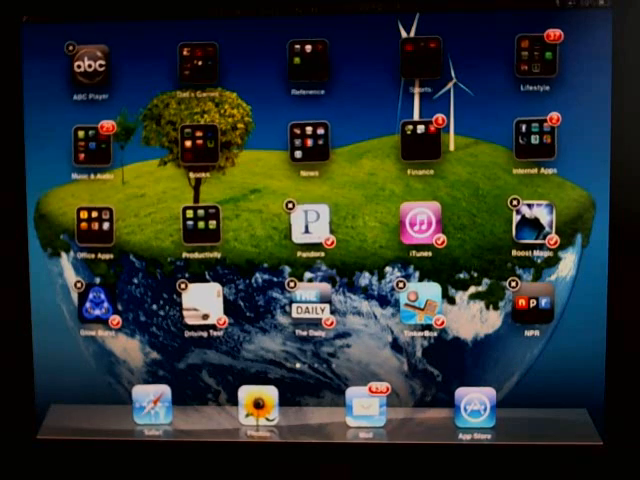
pyautogui.hscroll(-3)
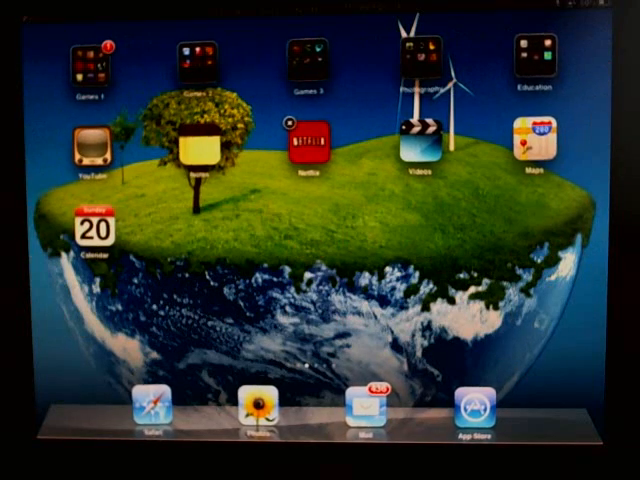